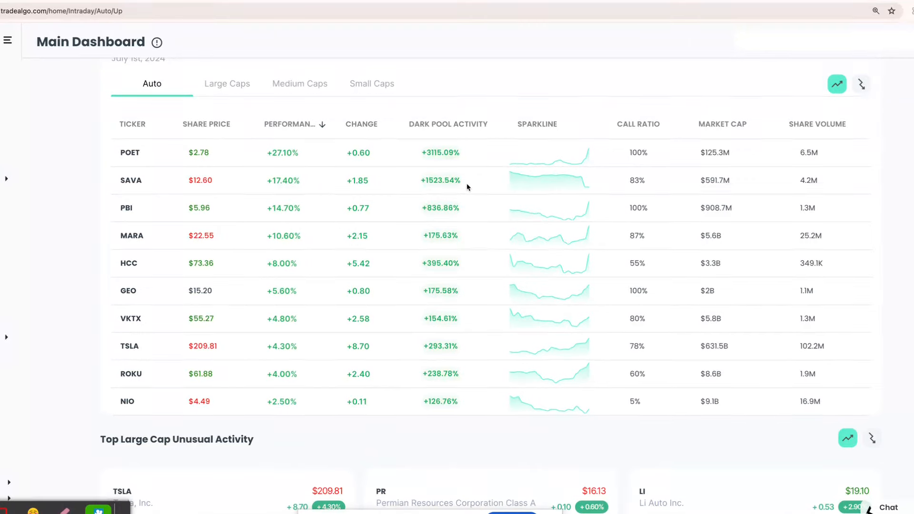
- Browse auto and small-cap gainers, then list small-cap decliners led by MAXN at -28.30%
scroll(up, 3)
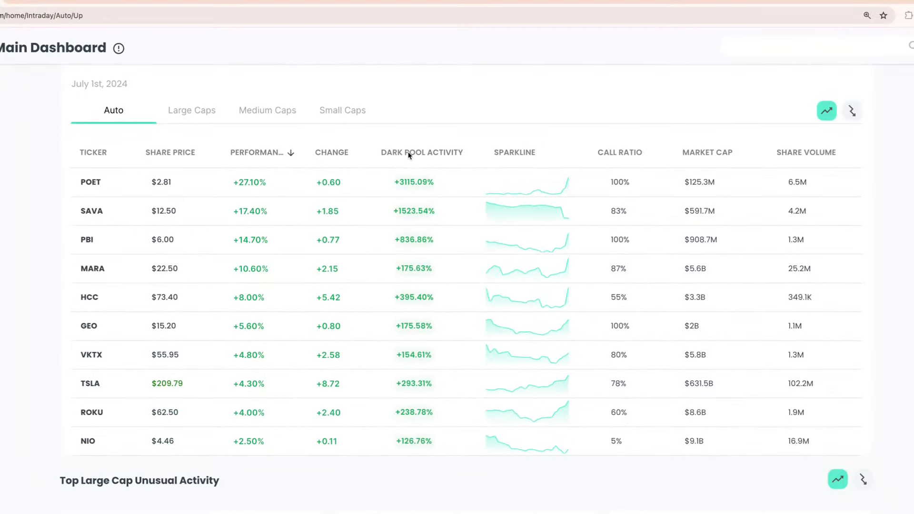
scroll(down, 3)
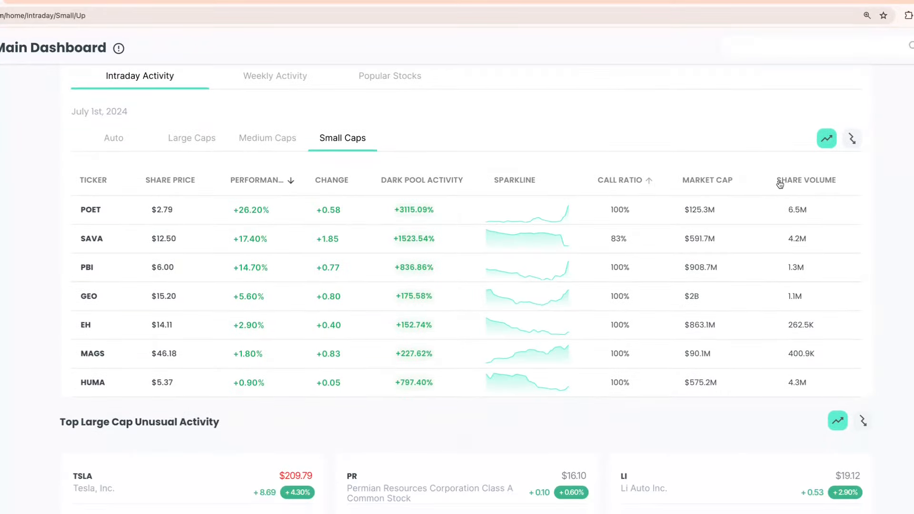
scroll(down, 3)
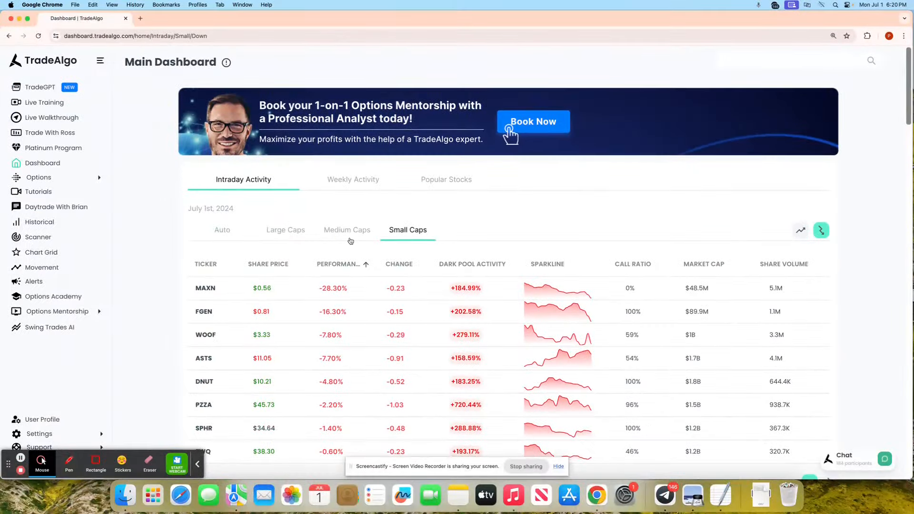
- Show large-cap gainers, topped by TSLA at +4.30% with +293.31% dark pool activity
click(285, 230)
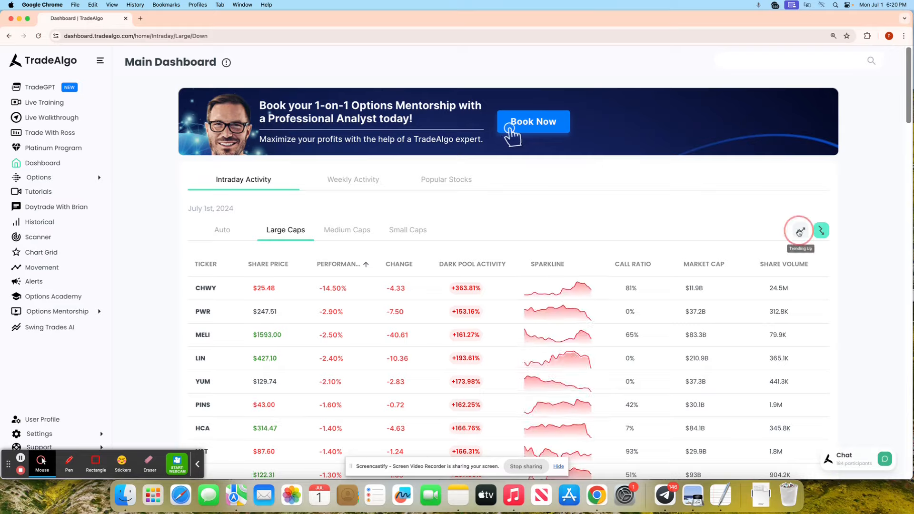
click(801, 229)
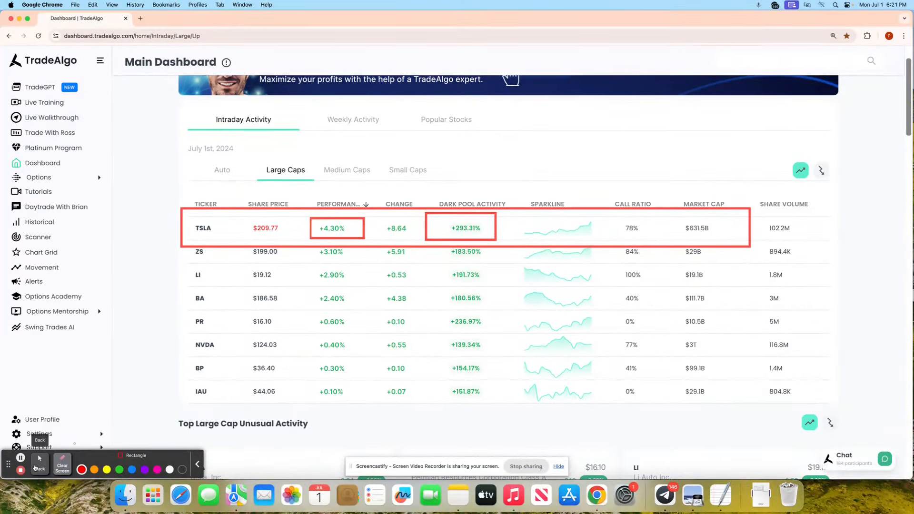
click(42, 463)
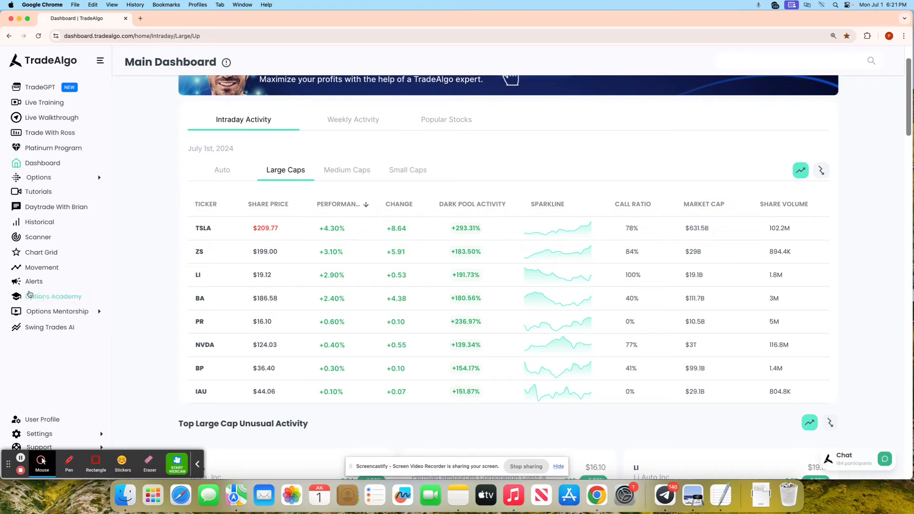
- Open Alerts and go to TSLA's company page from the irregular activity list
click(33, 281)
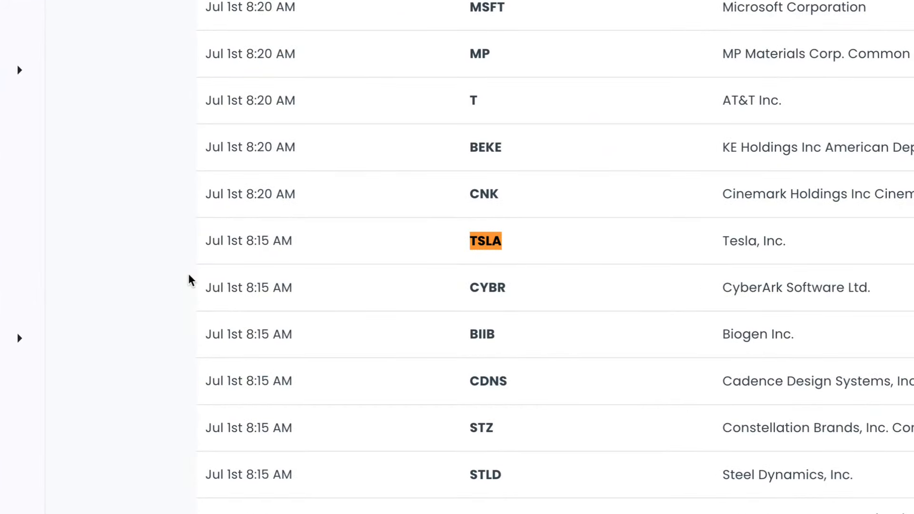
mouse_move(244, 237)
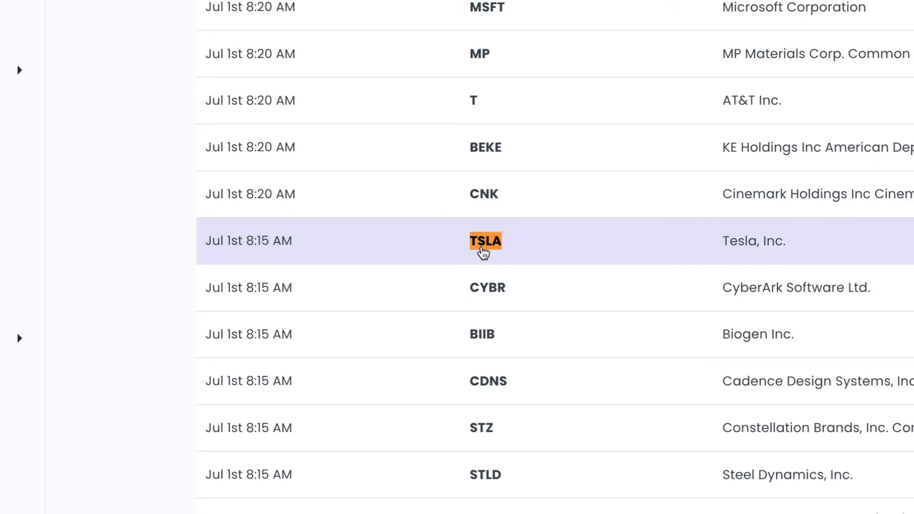
click(484, 241)
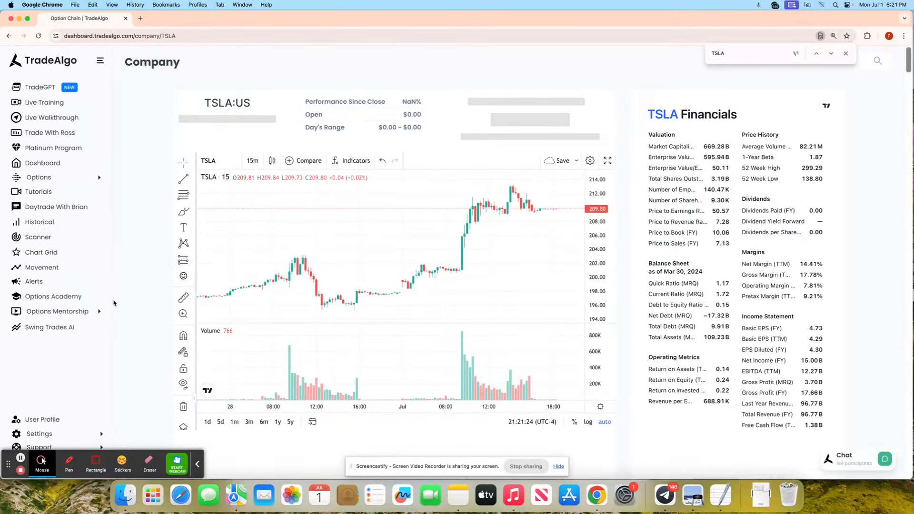
- Review TSLA's call options chain, then show dashboard decliners including CHWY at -14.50%
scroll(down, 3)
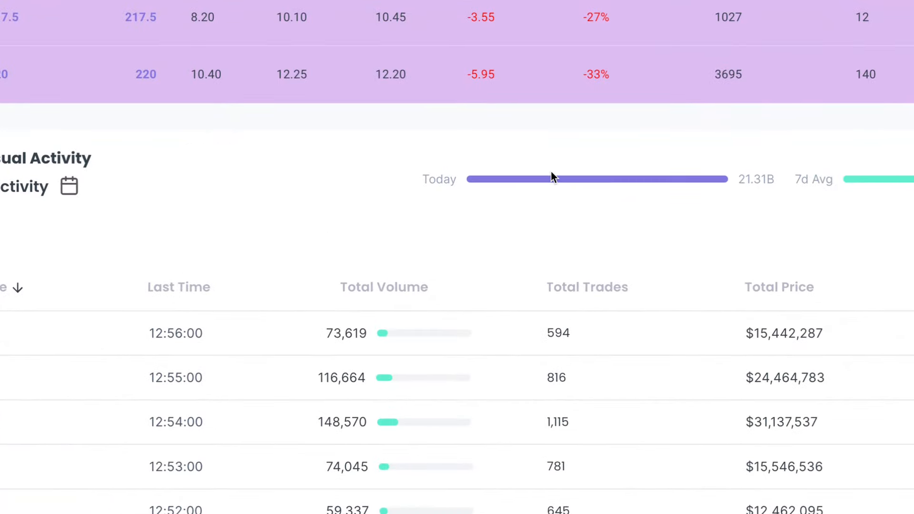
mouse_move(555, 176)
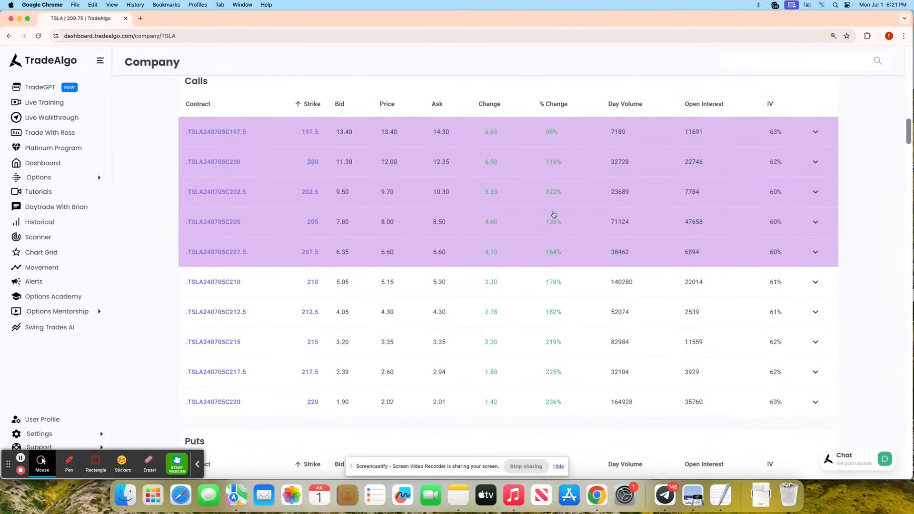
click(815, 282)
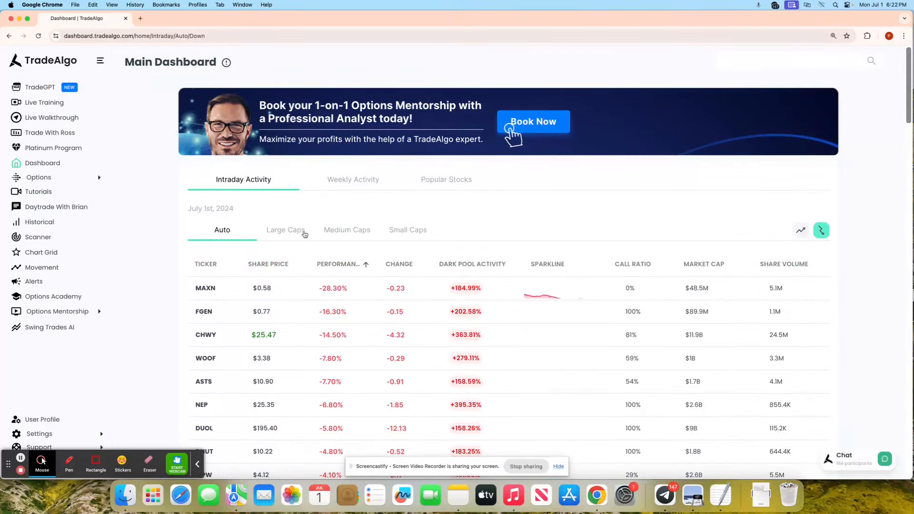
- Switch the trending-down list to large caps to check CHWY
click(285, 229)
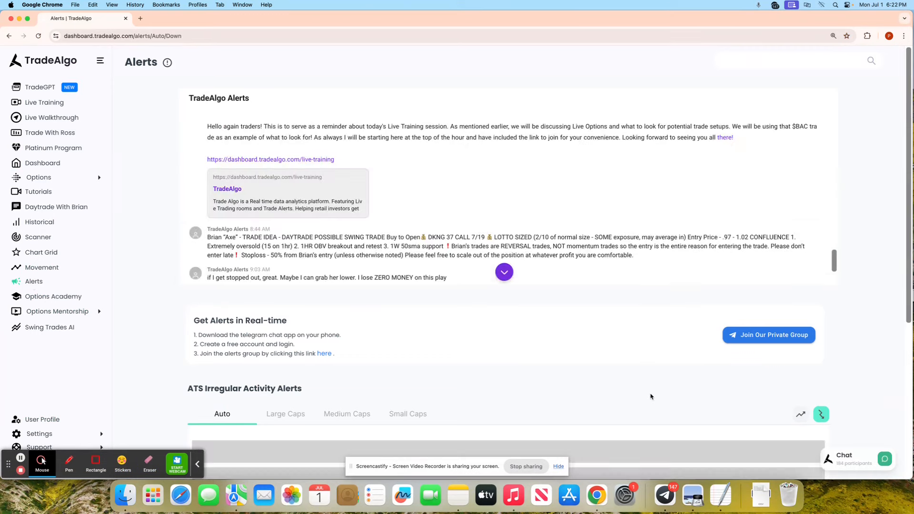
- Search 'CH' in the alerts list and open CHWY's company page
text(CH)
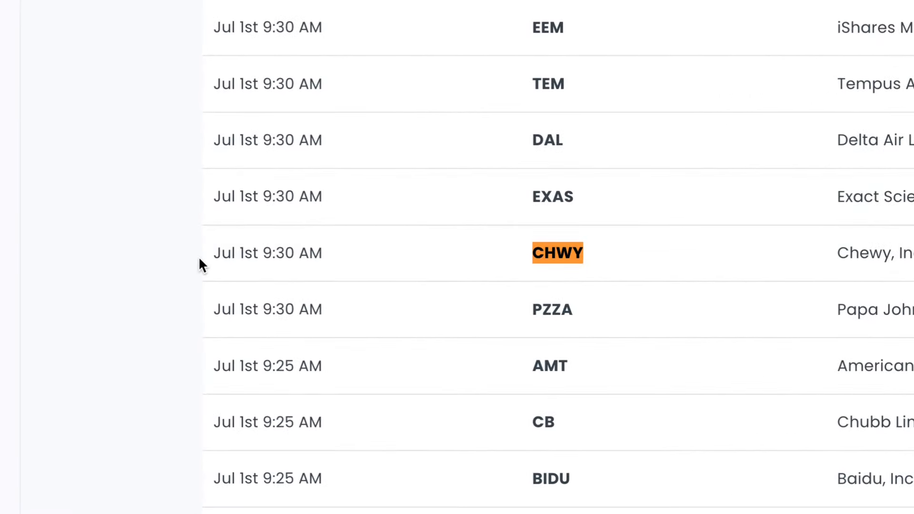
mouse_move(504, 244)
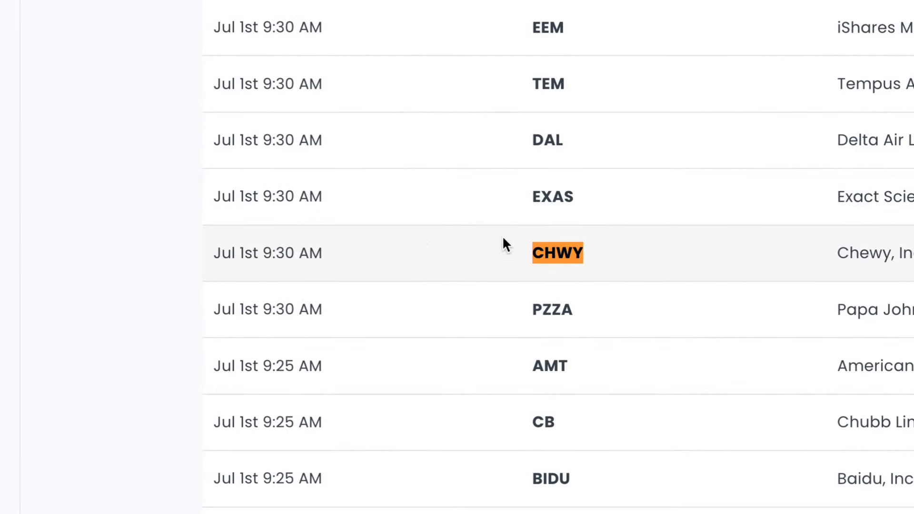
click(557, 253)
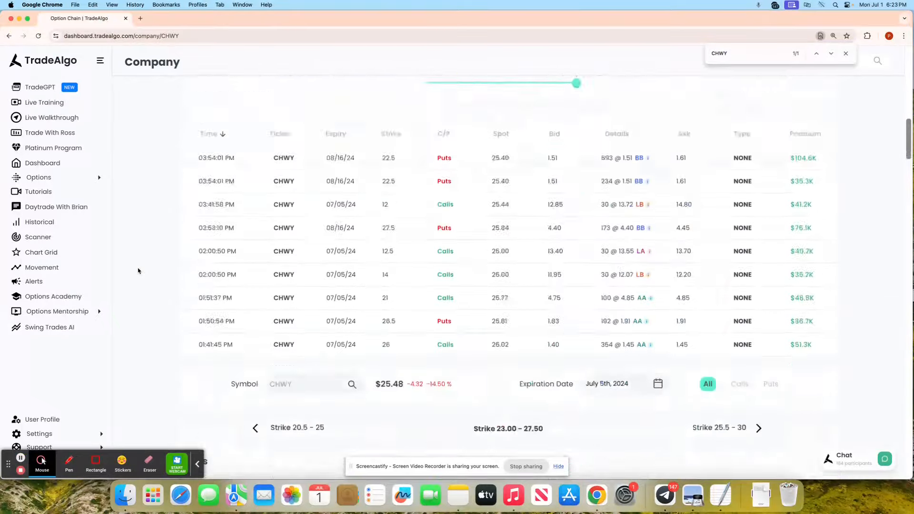
- Scroll to CHWY's puts chain and Unusual Activity bars: 672.72M today versus 180.22M average
scroll(down, 3)
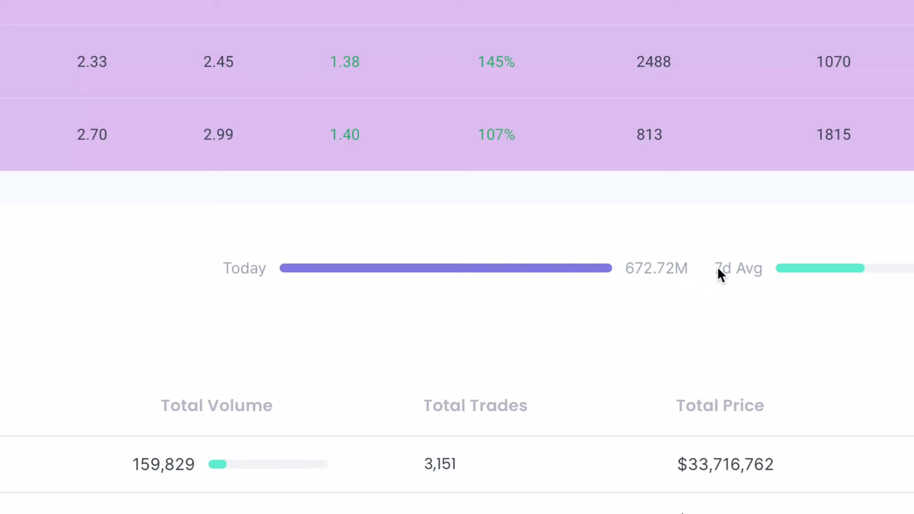
mouse_move(607, 256)
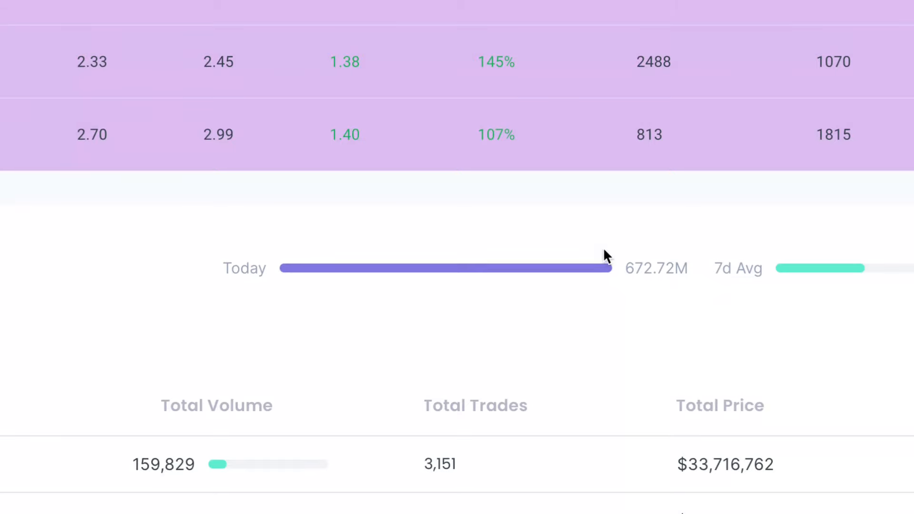
scroll(right, 3)
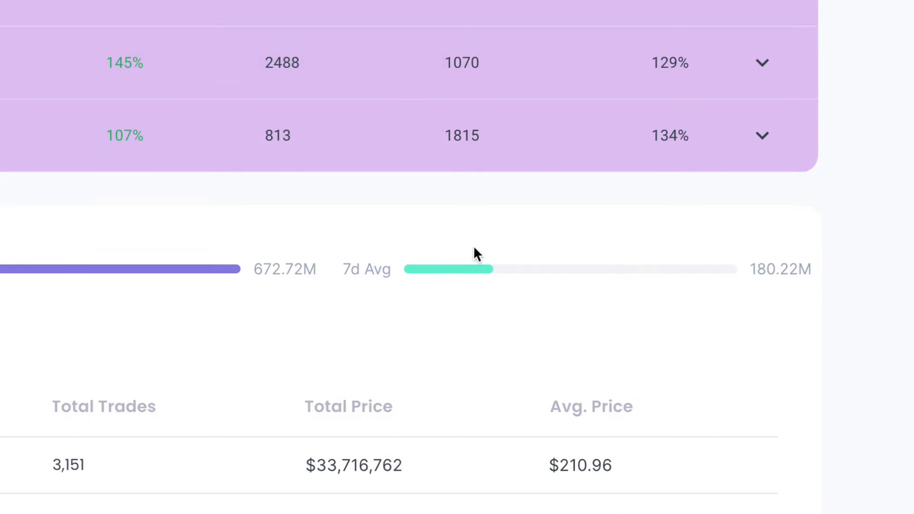
mouse_move(570, 310)
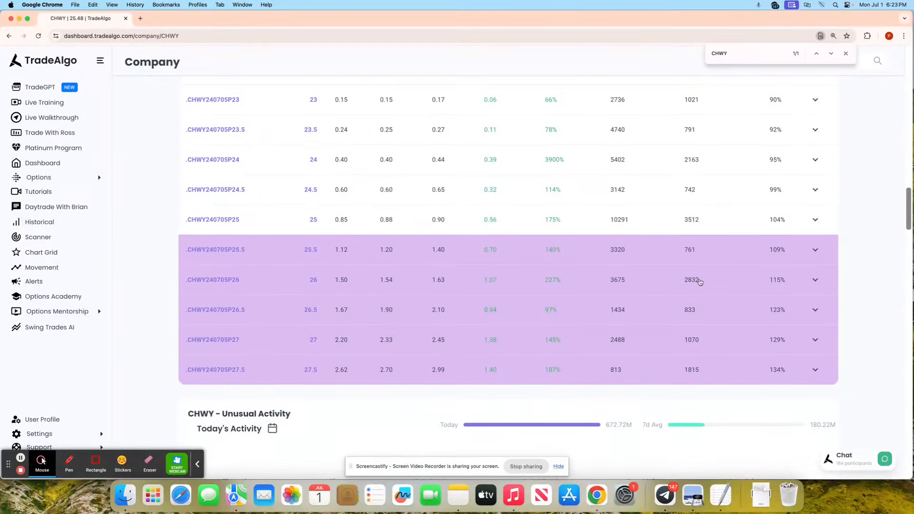
- Chart the CHWY240705P25 put on 5-minute candles, measure a 0.51 rise, return to Dashboard
click(816, 225)
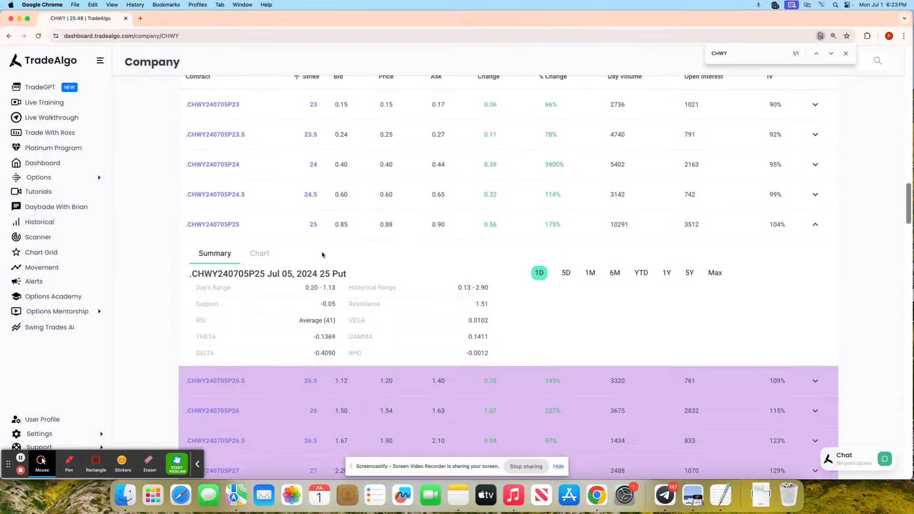
click(259, 253)
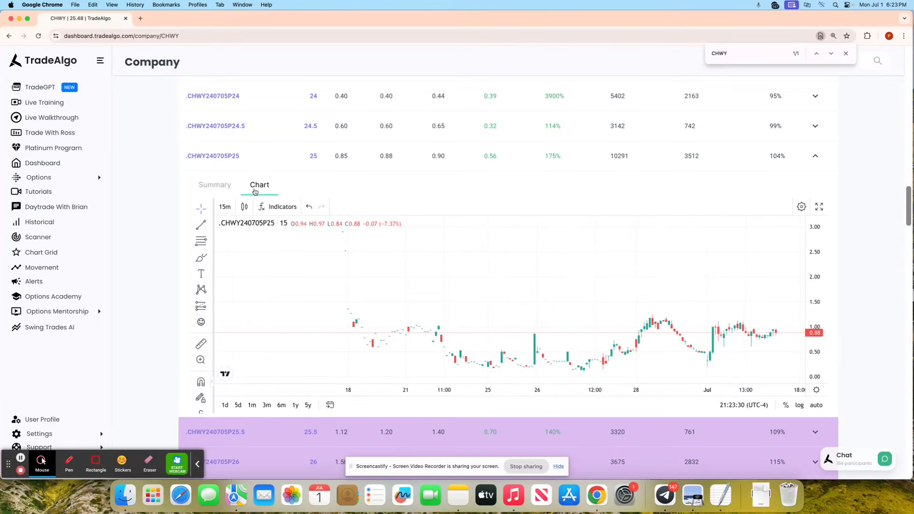
click(225, 207)
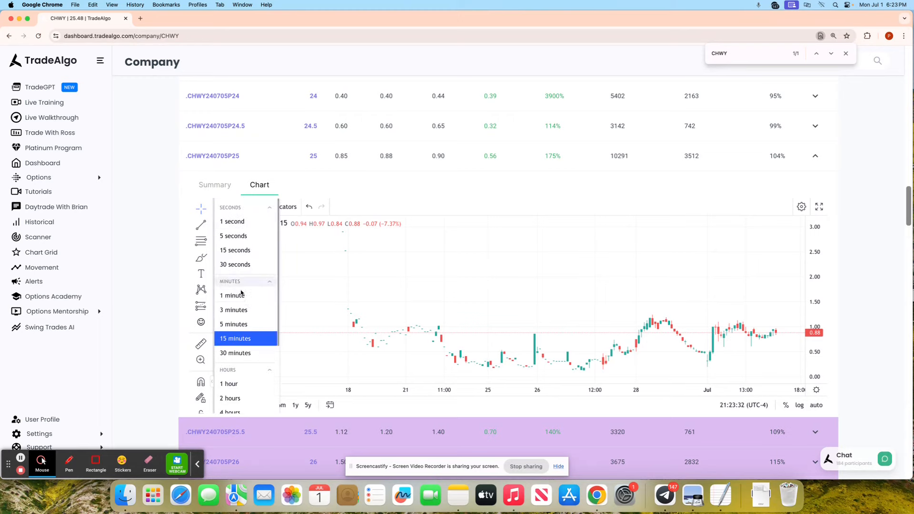
click(233, 324)
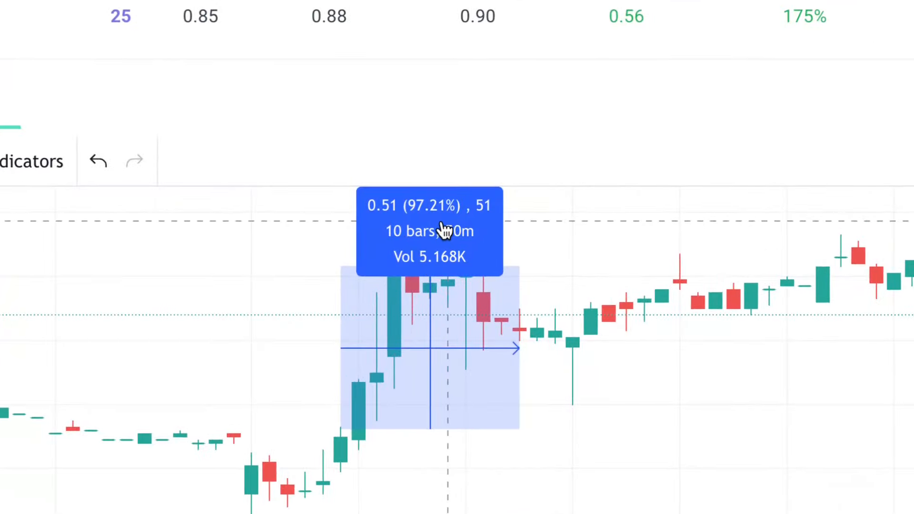
mouse_move(417, 130)
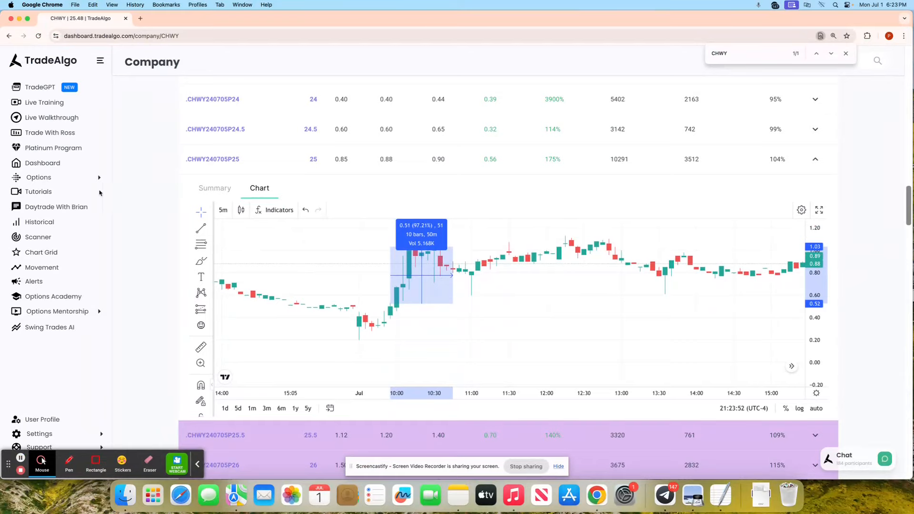
click(42, 163)
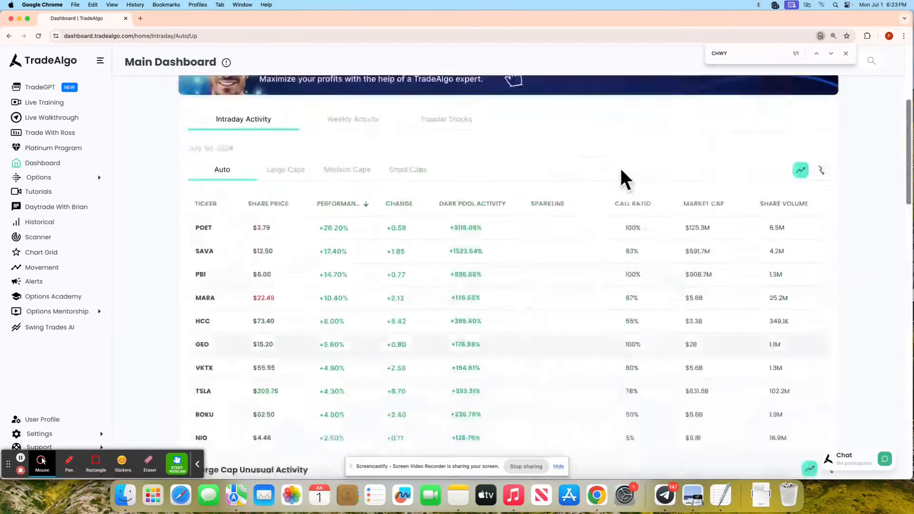
click(845, 53)
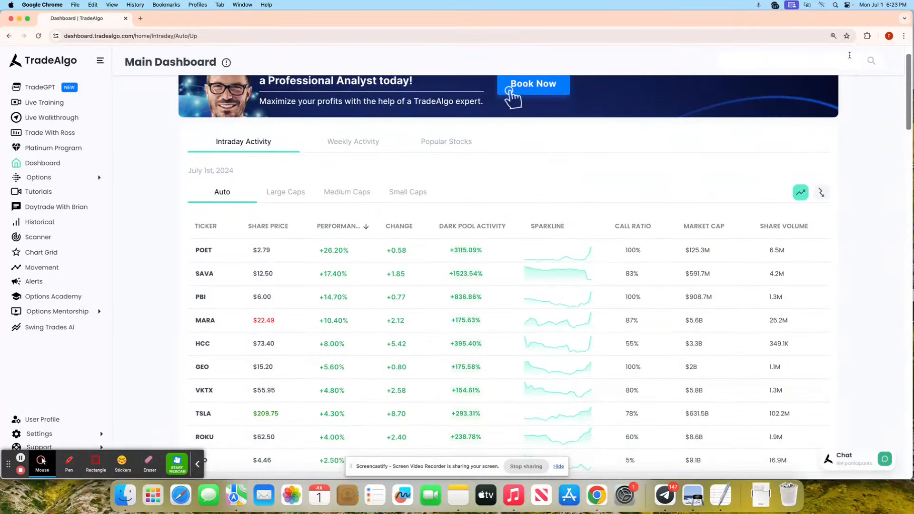
scroll(down, 3)
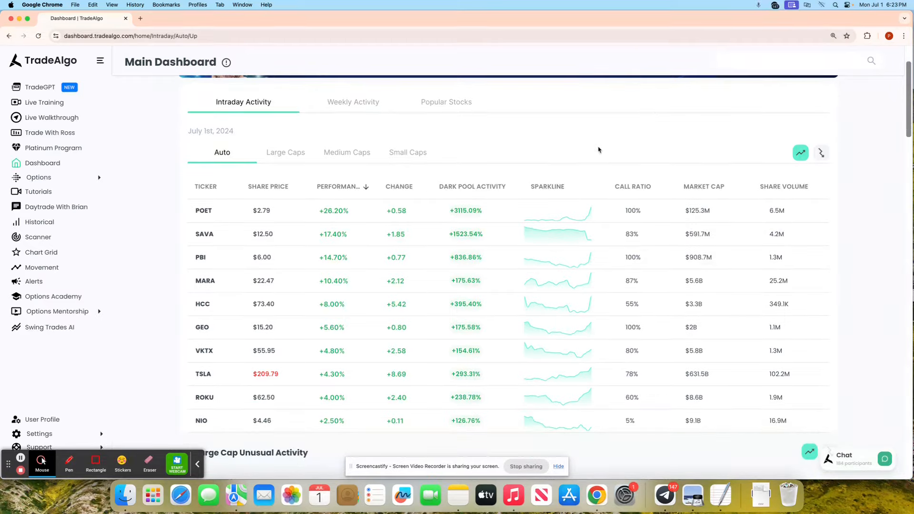